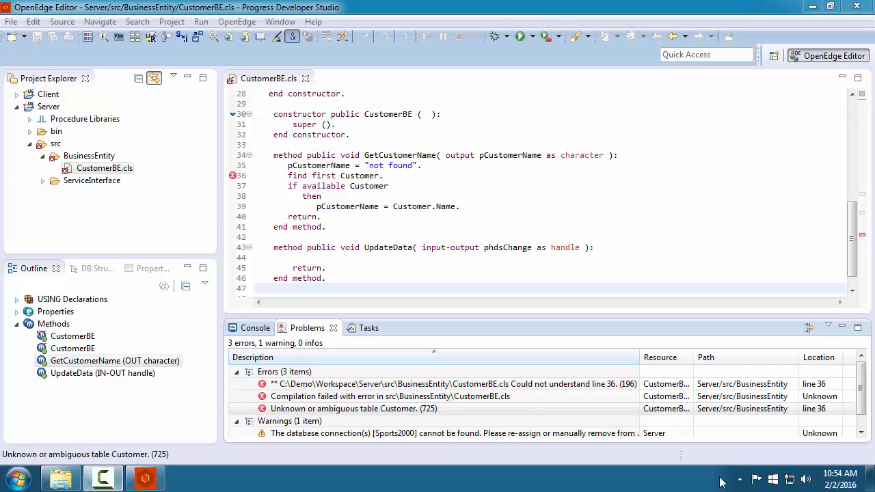
mouse_move(38, 472)
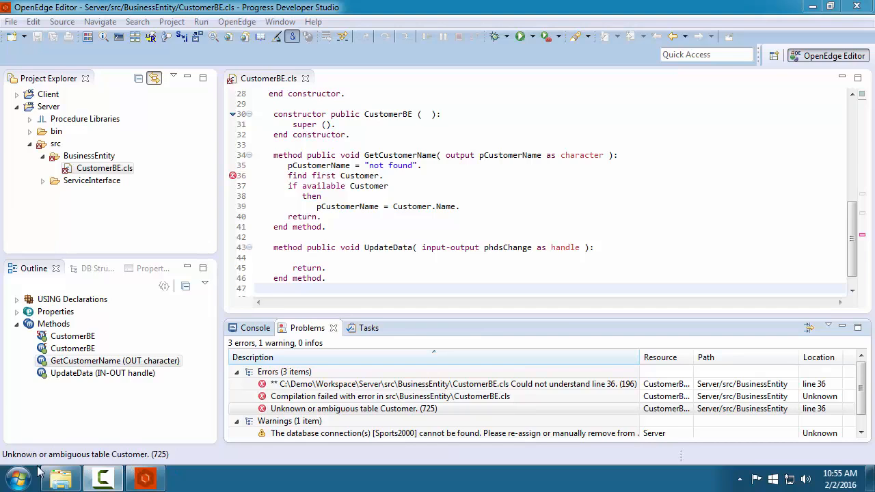
- Launch Proenv from Start > All Programs > Progress > OpenEdge 11.6 (64-bit)
left_click(16, 478)
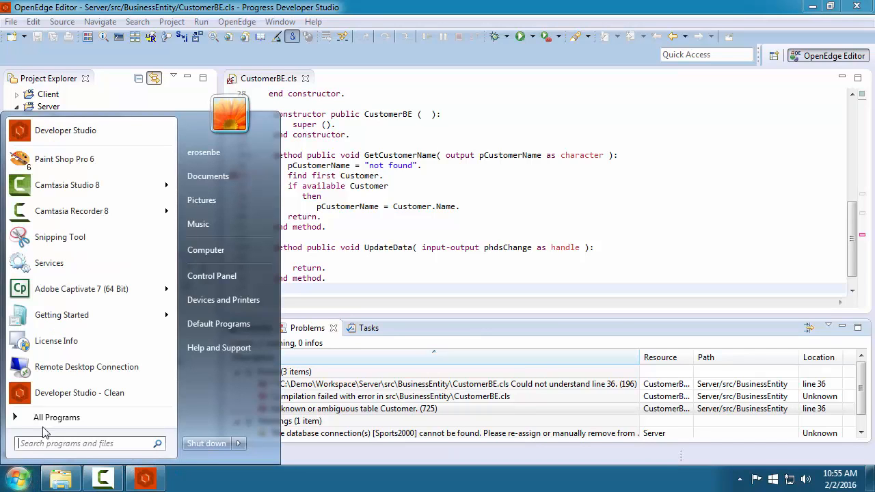
left_click(57, 417)
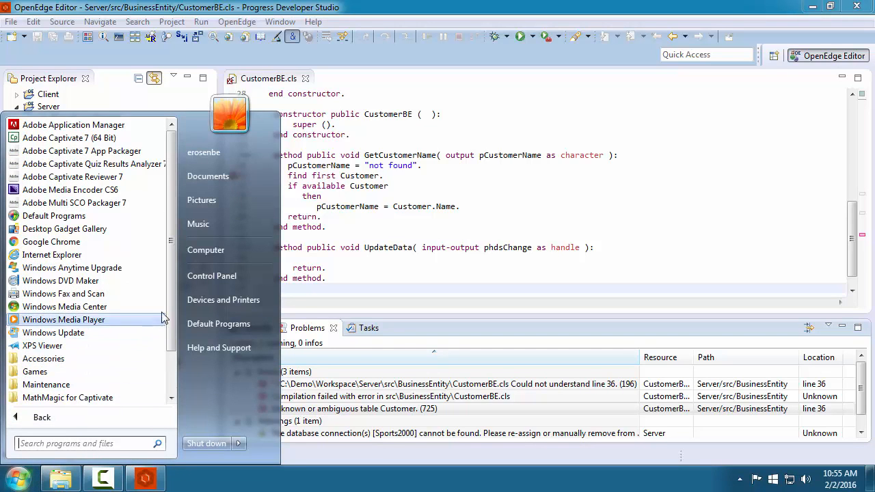
scroll("down", 3)
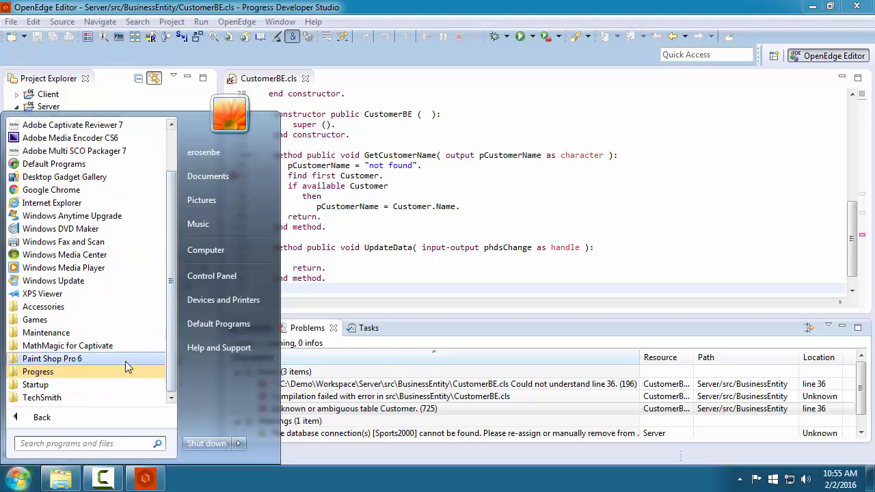
left_click(38, 372)
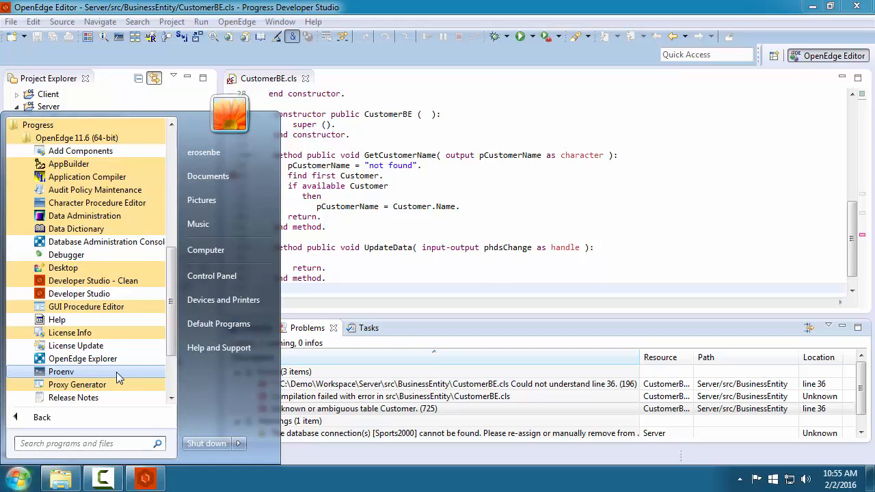
left_click(60, 372)
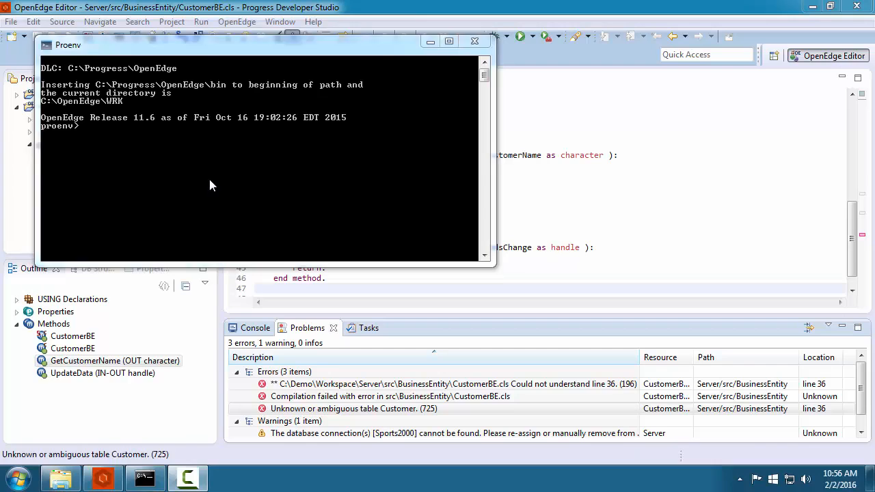
- List the WRK directory and create a sports2000 database copy with prodb sports2000 sports2000
type("dir")
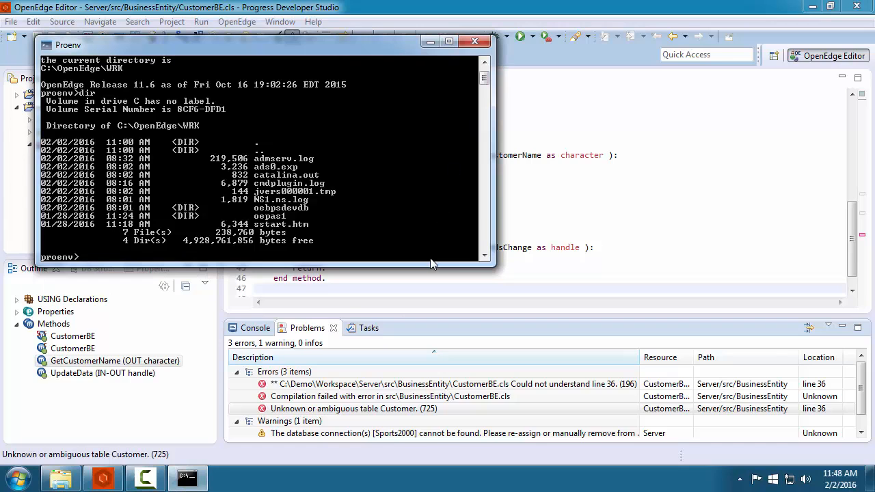
type("prodb")
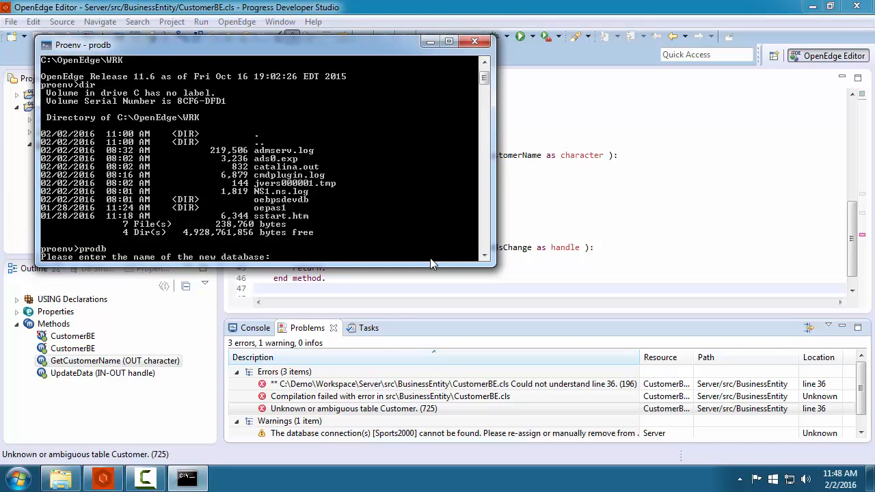
type("sports2000")
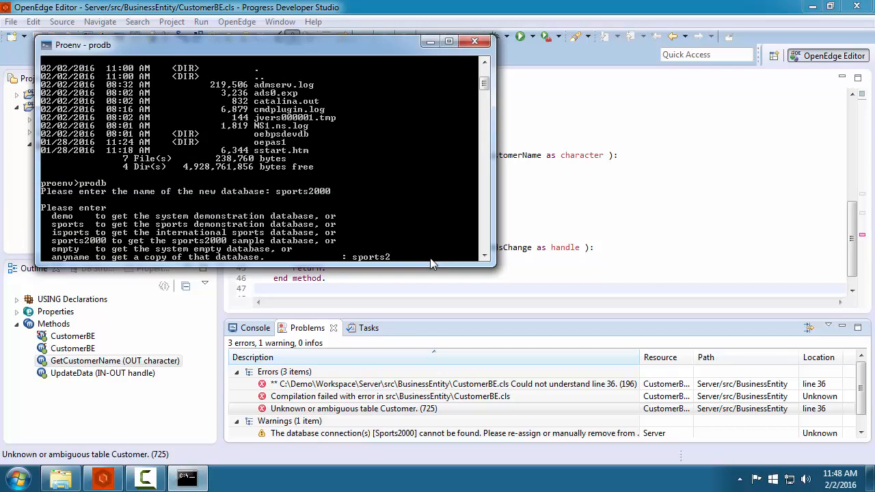
key("Return")
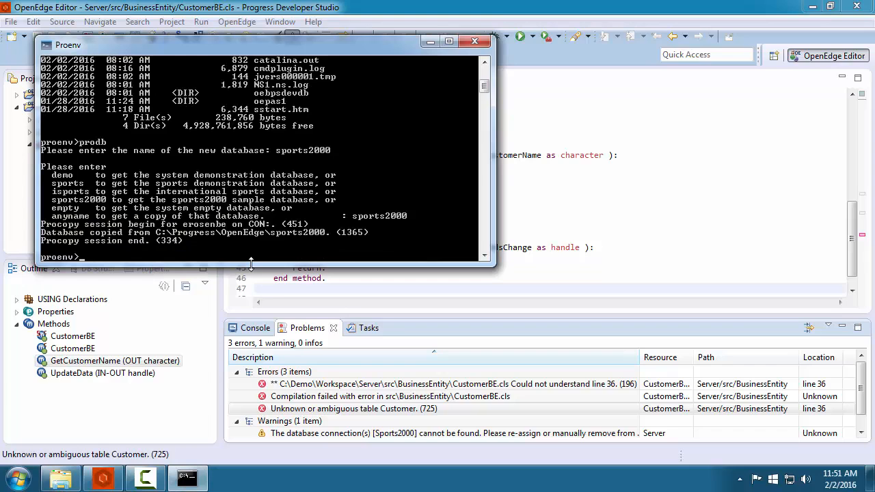
- Start serving the sports2000 copy with proserve sports2000 -S and a port number
type("proserv")
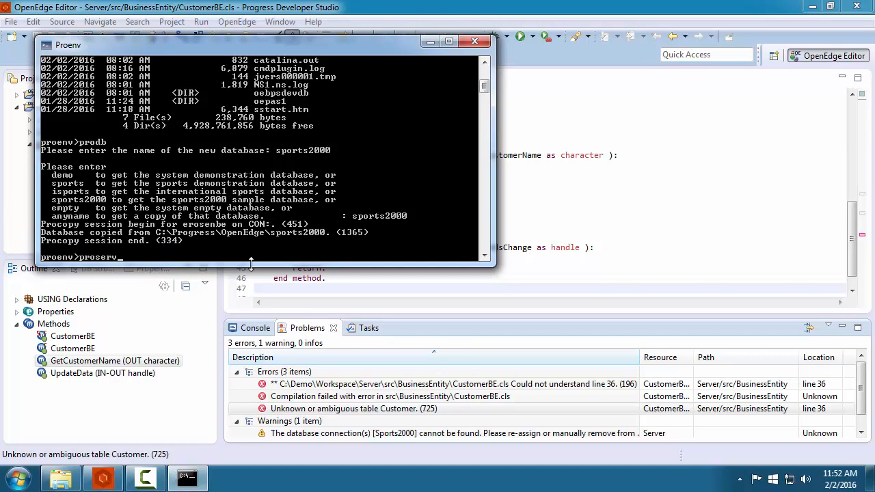
type("sports2")
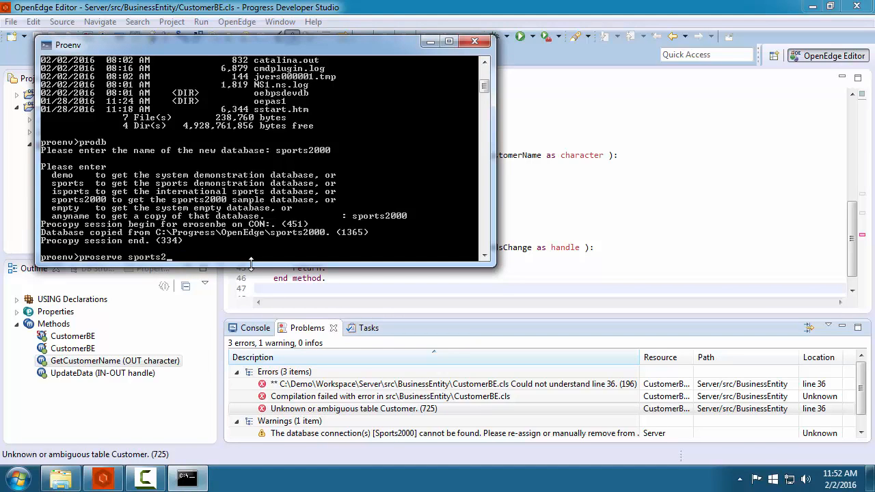
type("-S")
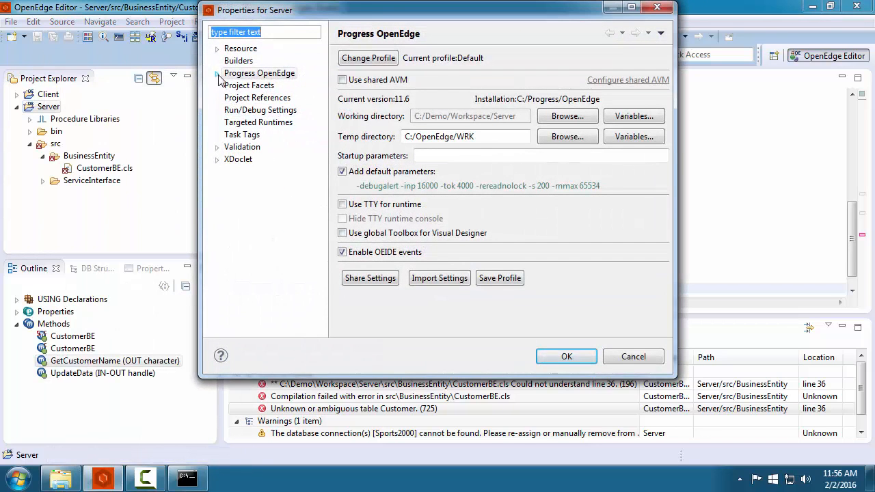
- Expand the Progress OpenEdge categories in the Server project properties
left_click(276, 134)
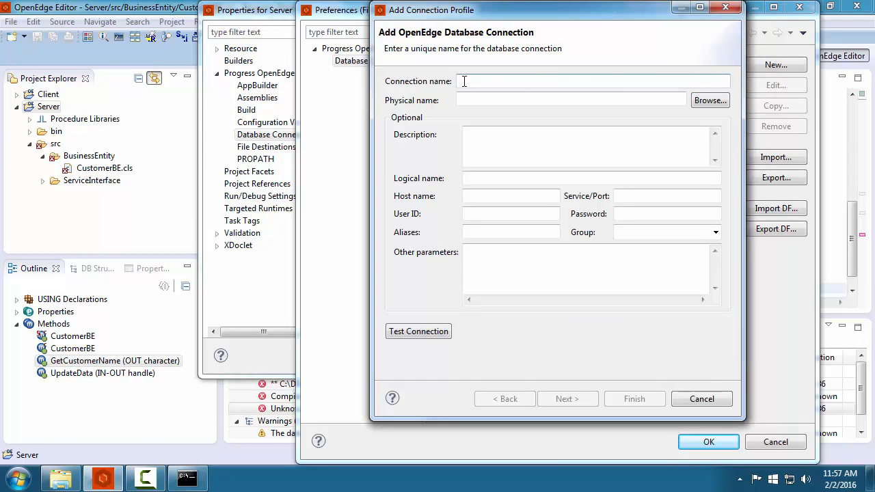
- Name the connection Sports2000DB, set the physical path, host localhost and port 9999
type("Sports2000DB")
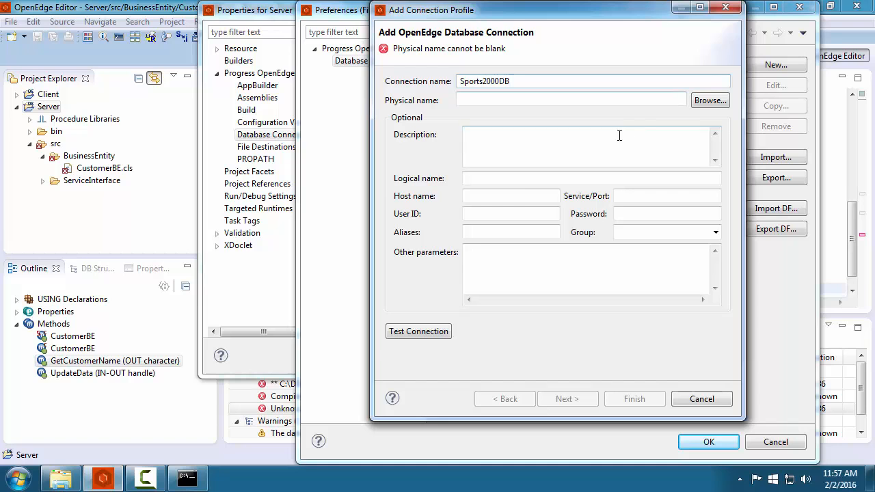
left_click(710, 101)
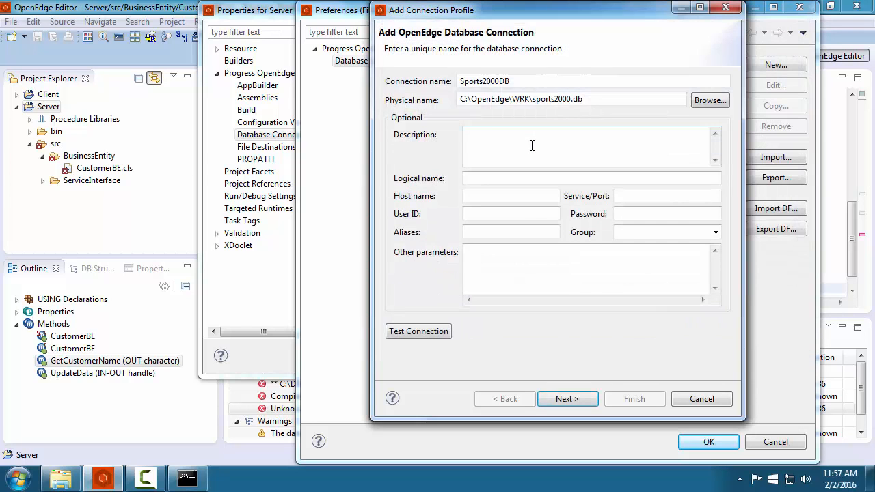
left_click(510, 197)
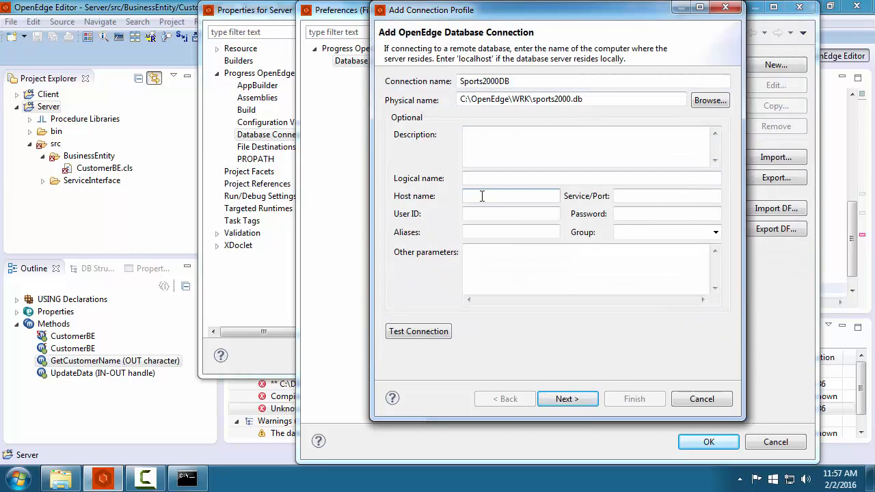
type("localhost")
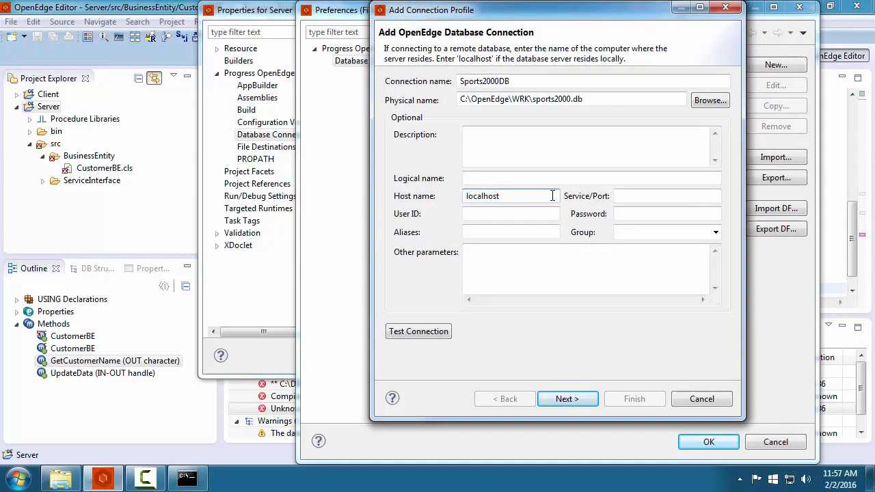
type("9999")
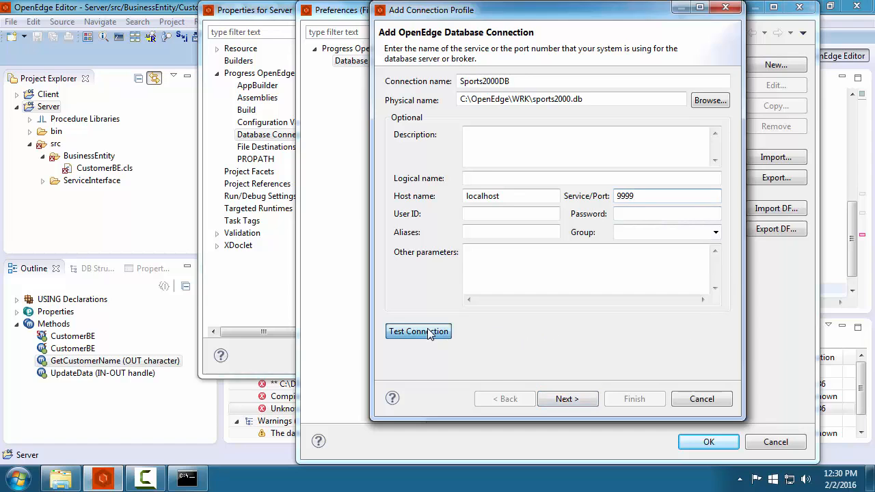
- Test the connection against the Server project, confirm success and continue to SQL settings
left_click(419, 331)
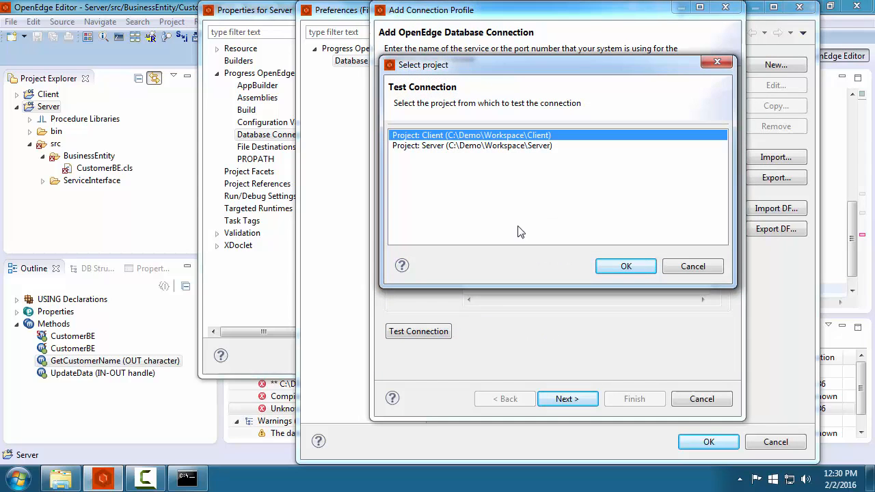
left_click(472, 145)
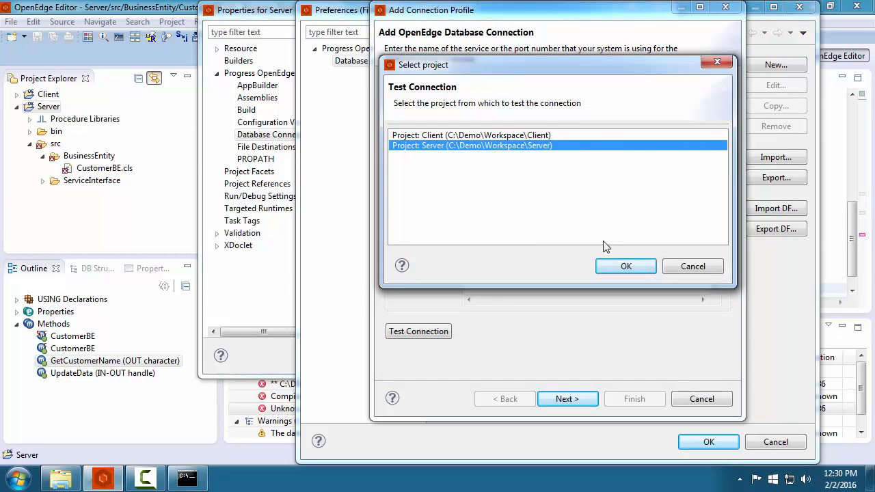
left_click(625, 265)
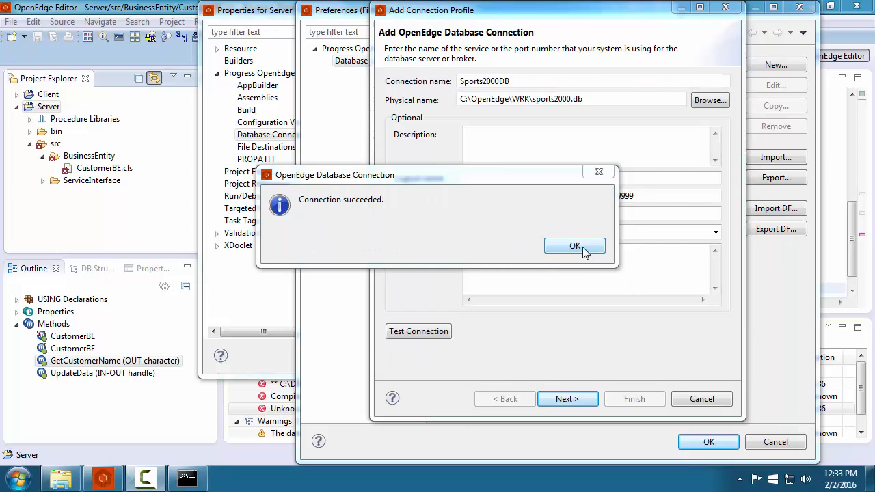
left_click(574, 246)
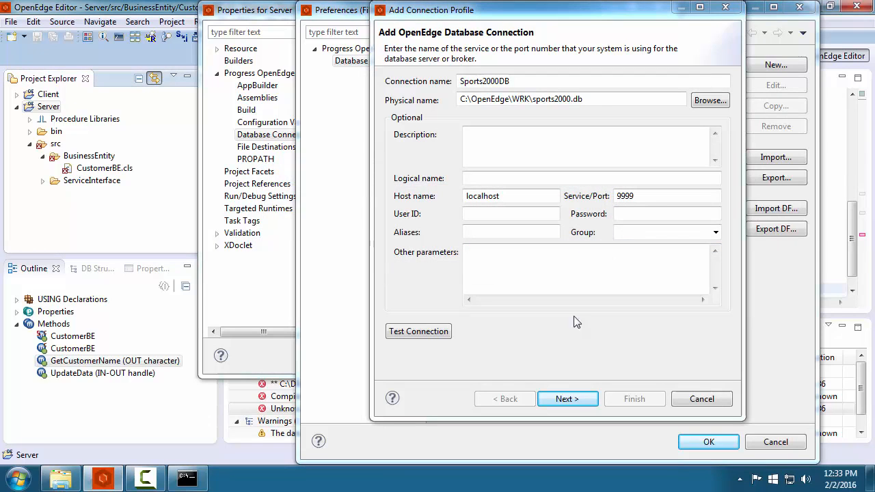
left_click(567, 399)
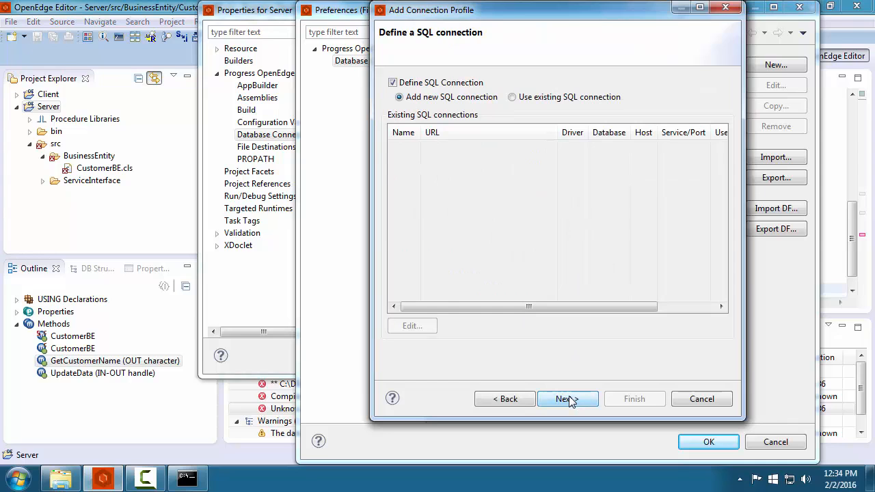
- Test the SQL connection profile and finish creating Sports2000DB with auto-start server
left_click(567, 399)
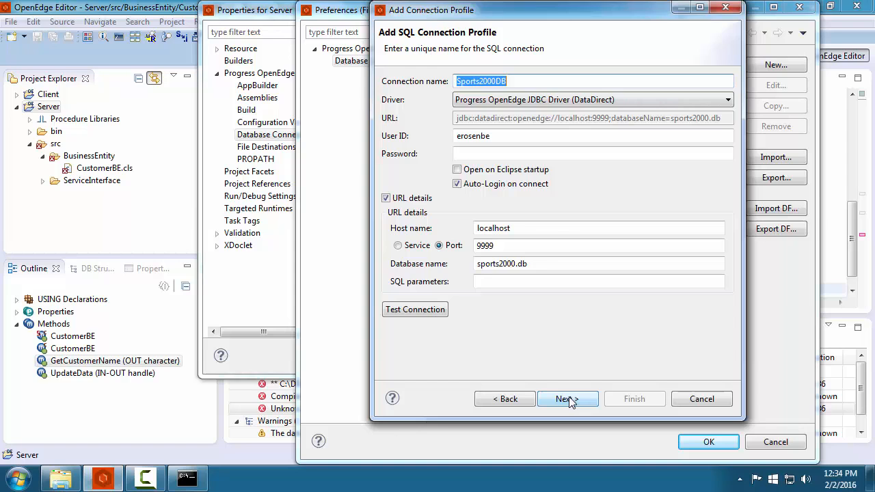
left_click(416, 309)
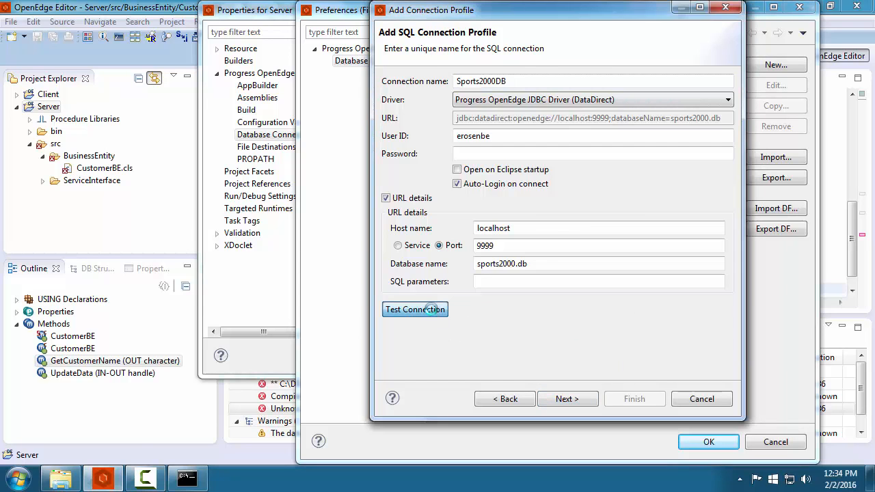
left_click(415, 309)
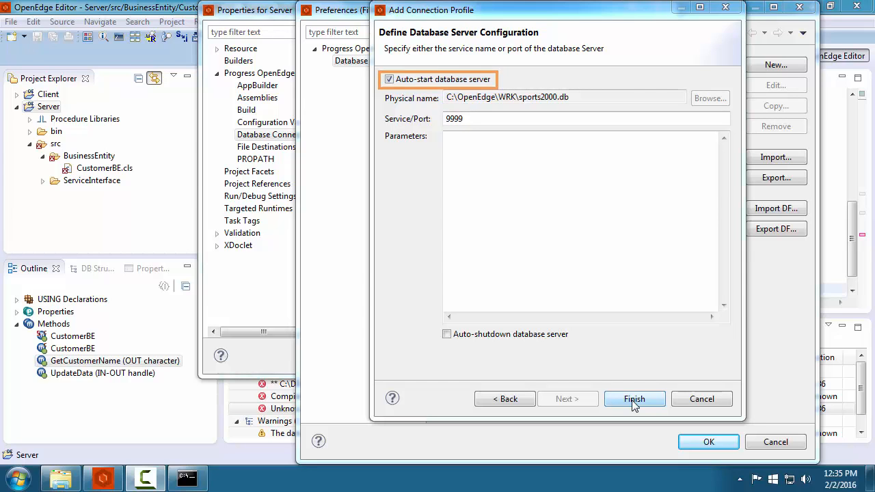
left_click(634, 399)
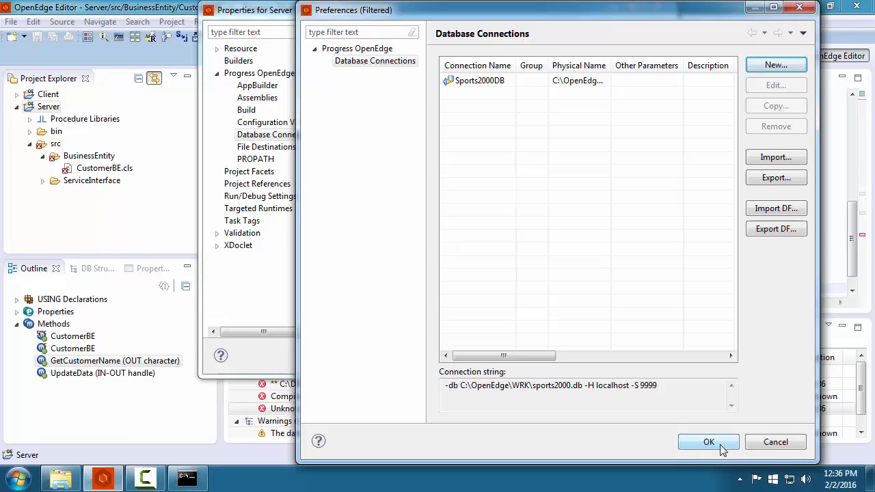
- Save the connections and assign Sports2000DB to the Server project
left_click(708, 441)
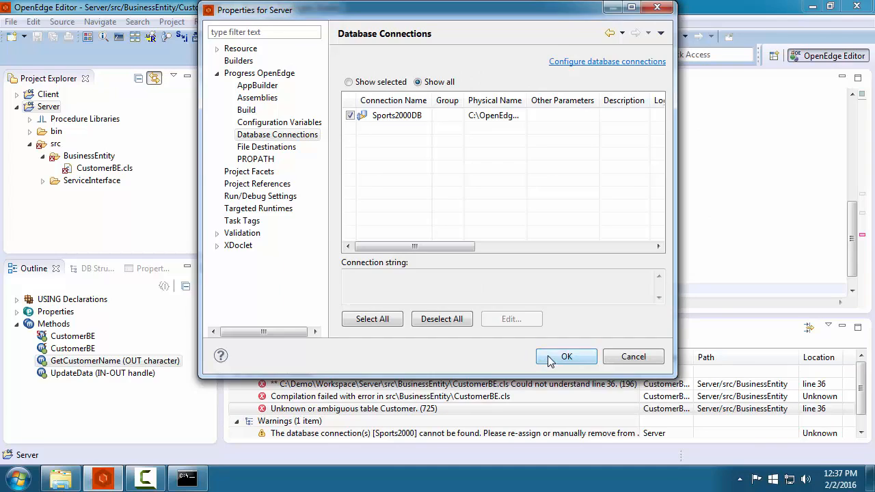
left_click(566, 355)
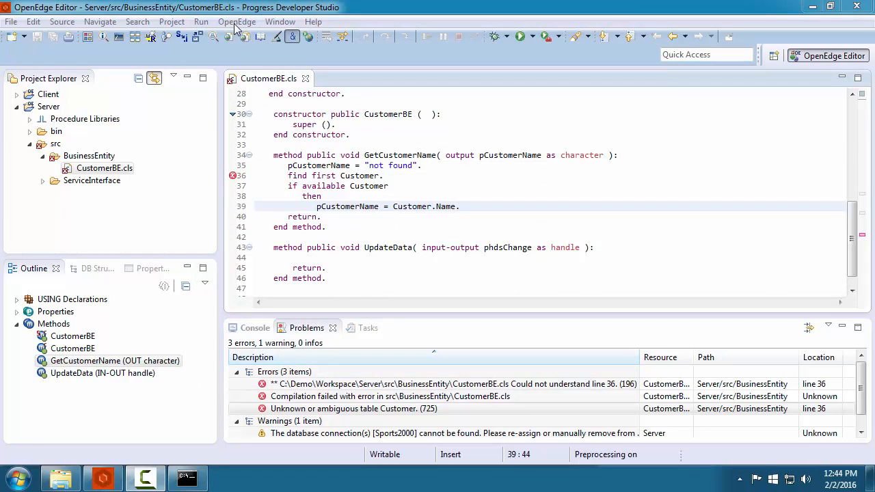
- Run Project > Clean on all projects so CustomerBE.cls rebuilds without errors
left_click(172, 21)
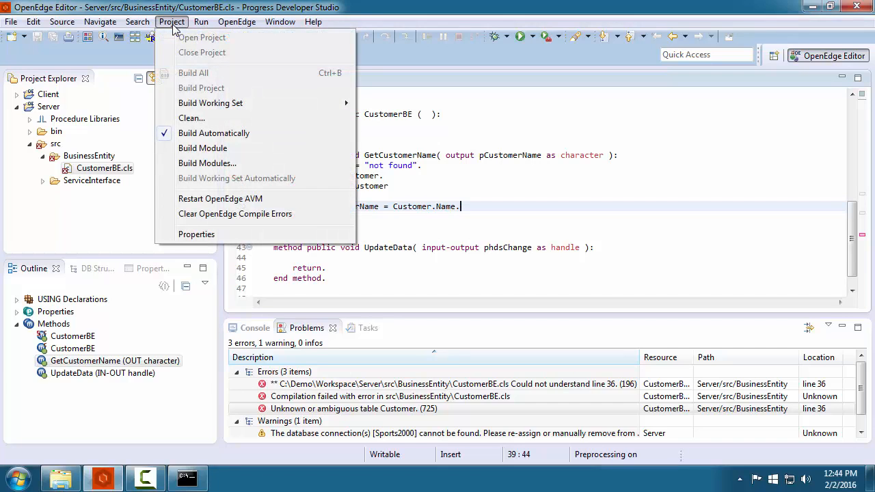
mouse_move(191, 117)
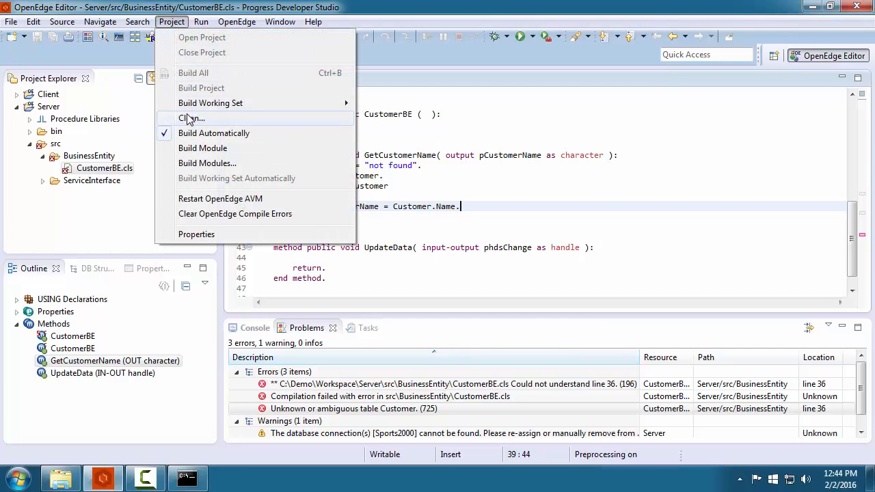
left_click(191, 118)
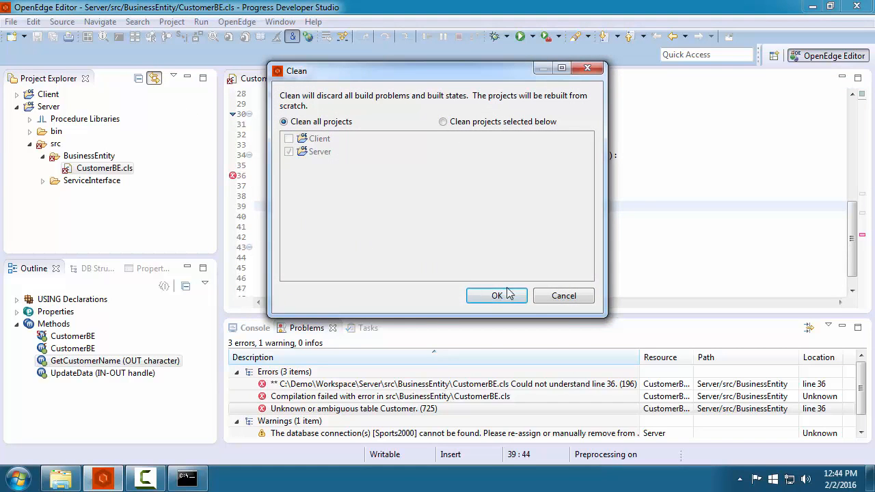
left_click(497, 295)
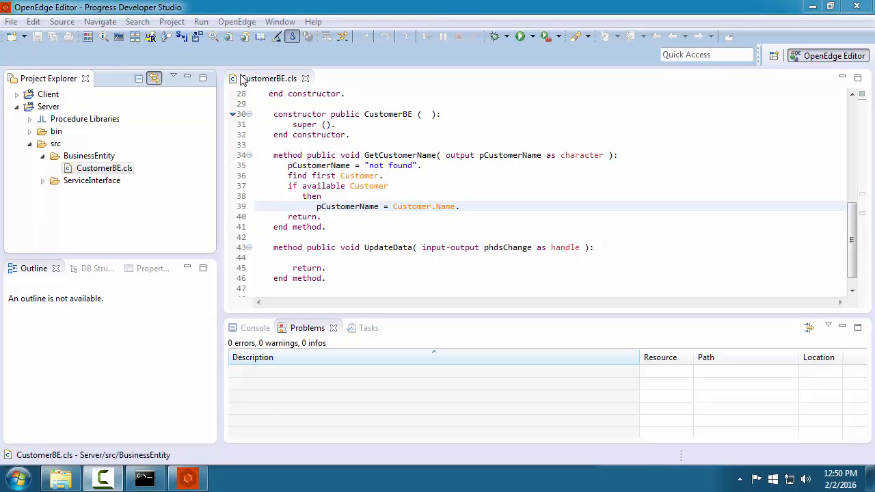
left_click(278, 22)
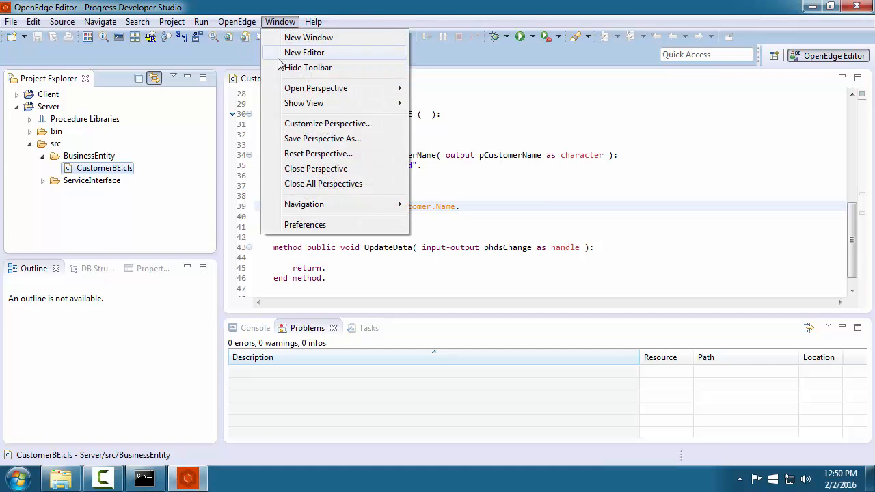
- Edit the Explorer 1 OpenEdge Explorer connection in Preferences and see its test fail authorization
left_click(305, 224)
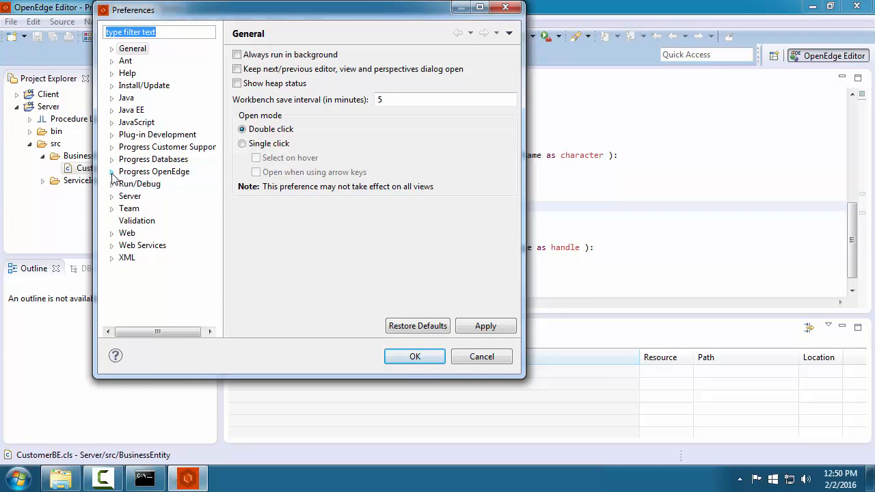
left_click(113, 172)
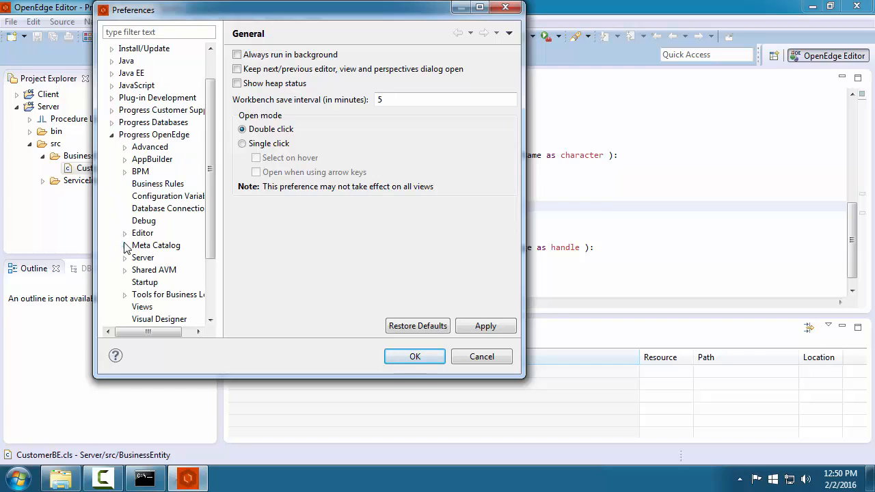
left_click(125, 257)
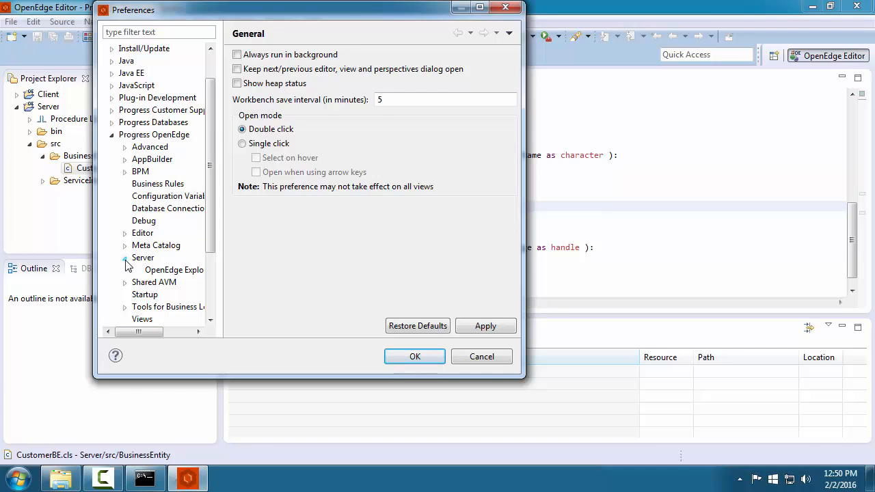
left_click(174, 269)
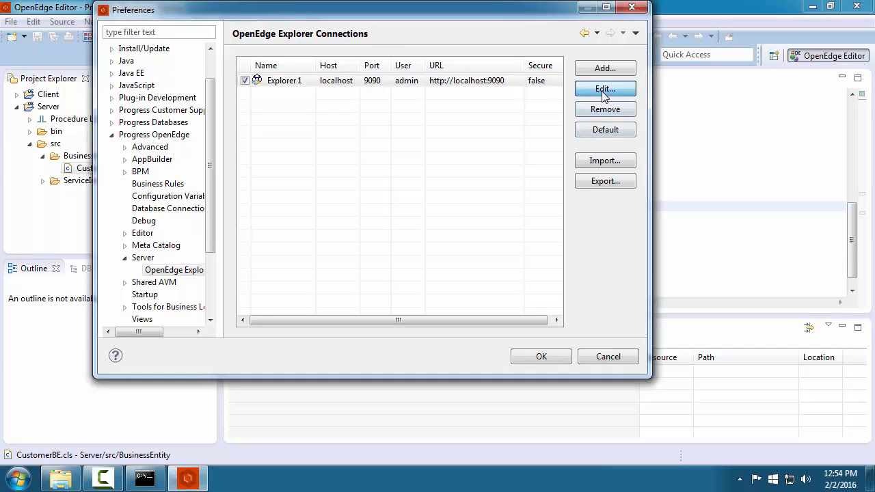
left_click(605, 88)
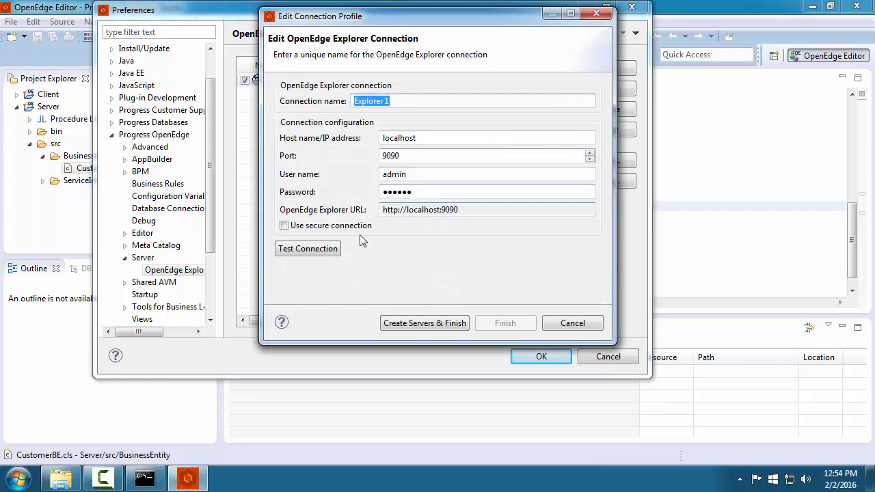
left_click(308, 249)
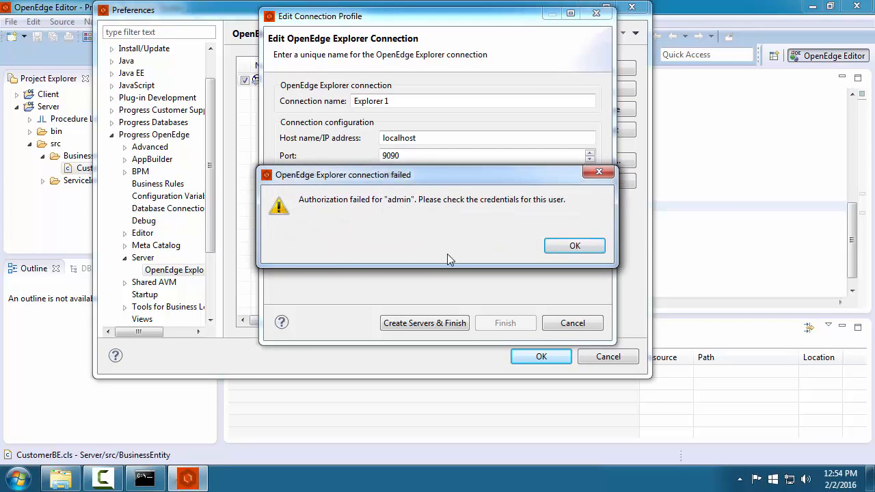
left_click(574, 246)
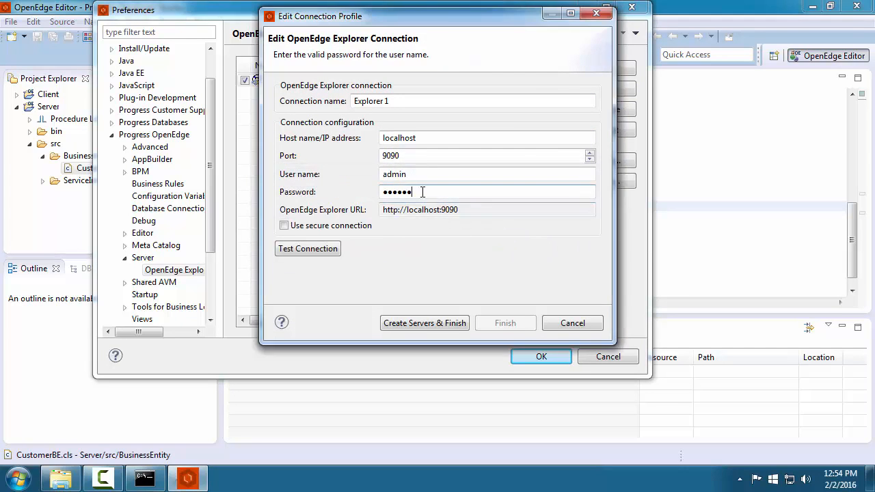
- Correct the Explorer 1 password so the test succeeds, then save it and close Preferences
key("BackSpace")
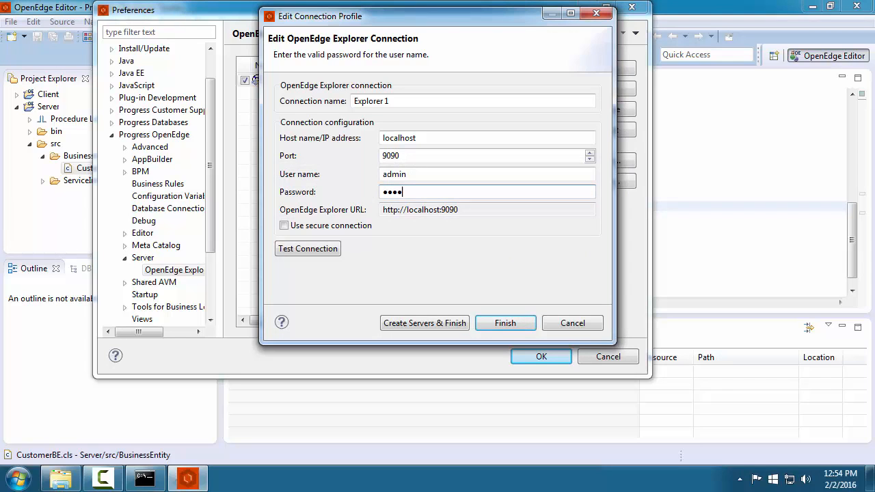
type("•")
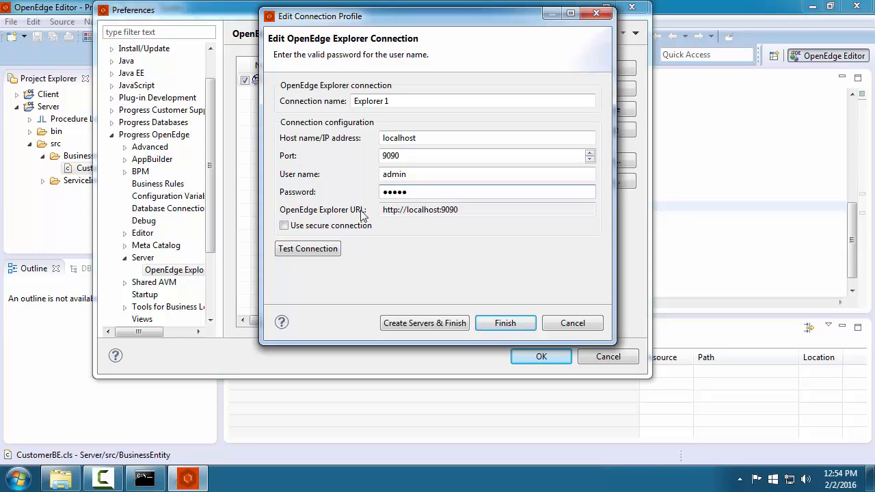
left_click(307, 249)
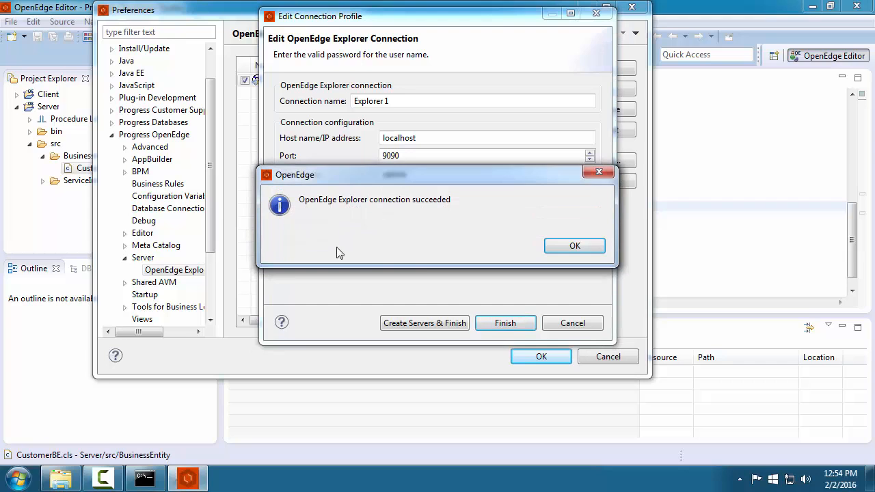
left_click(574, 246)
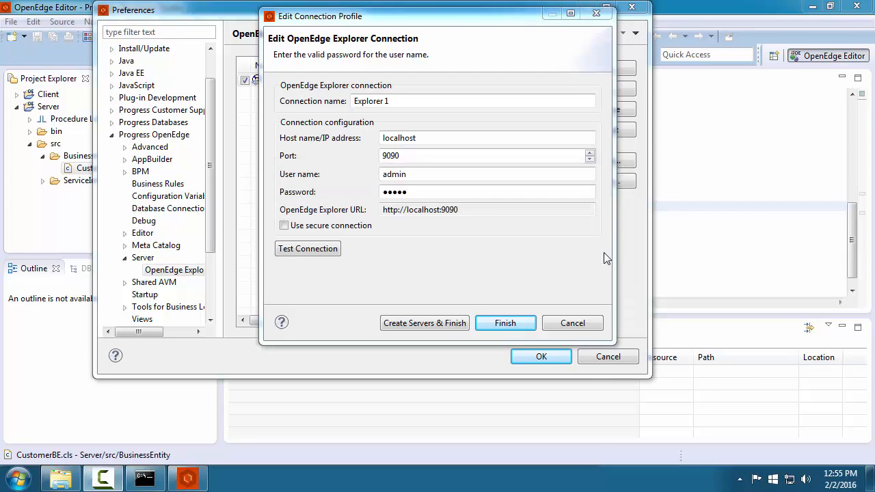
left_click(506, 323)
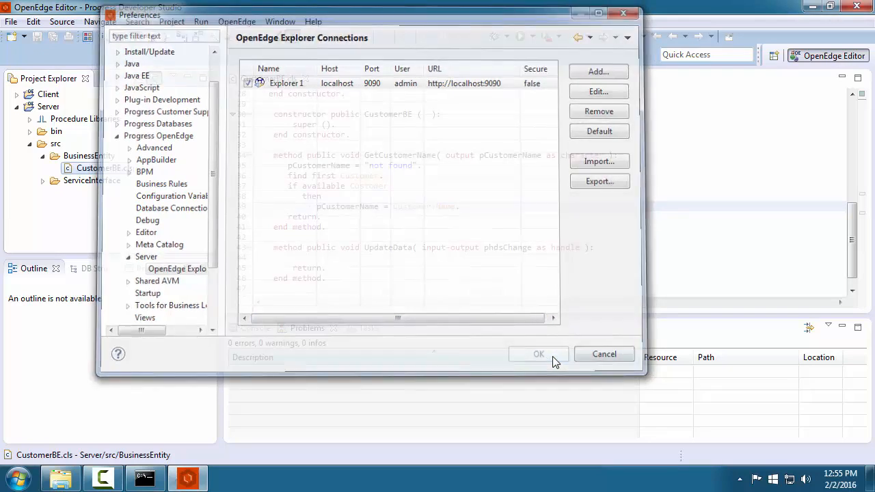
left_click(539, 354)
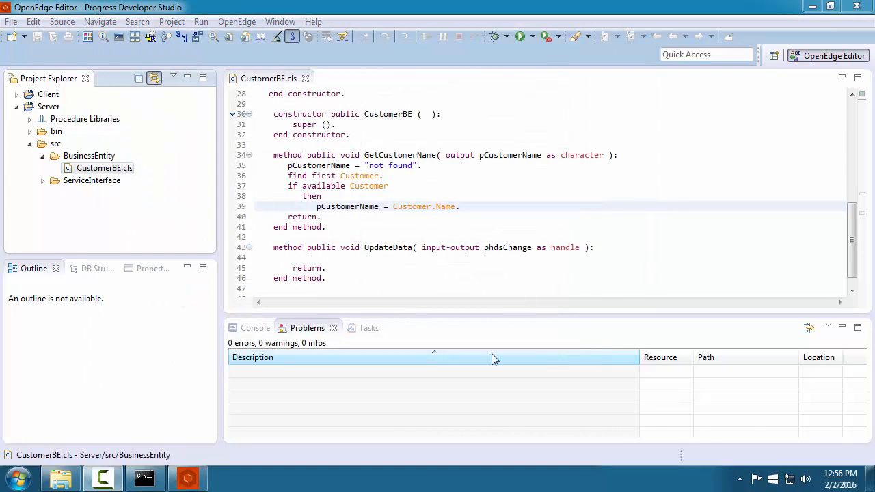
- Show the Servers view listing the stopped brokers and bring up asbroker1's overview
left_click(279, 22)
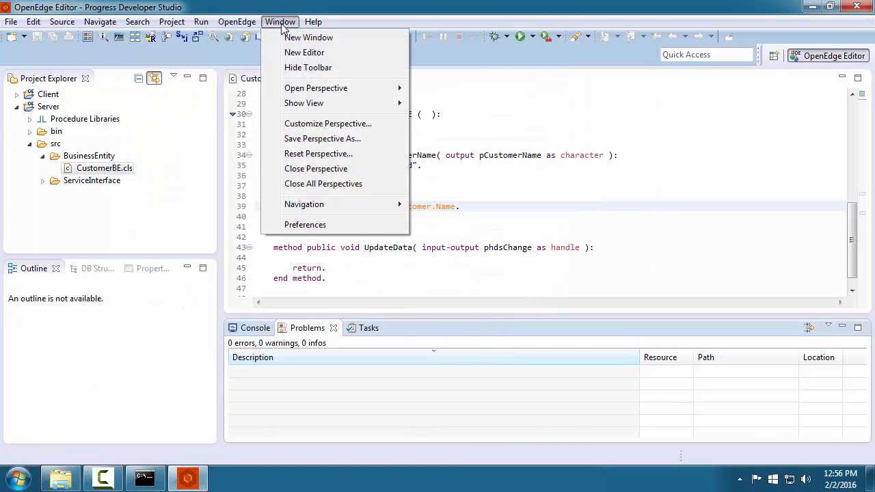
mouse_move(303, 102)
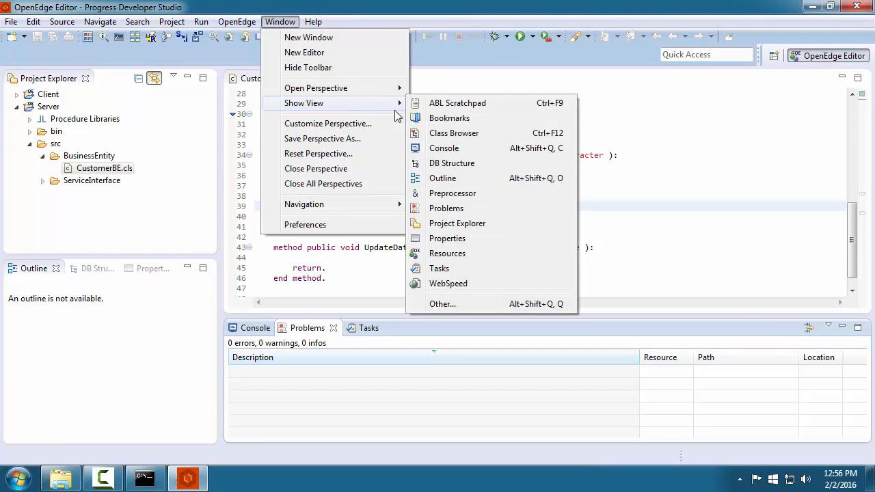
left_click(443, 304)
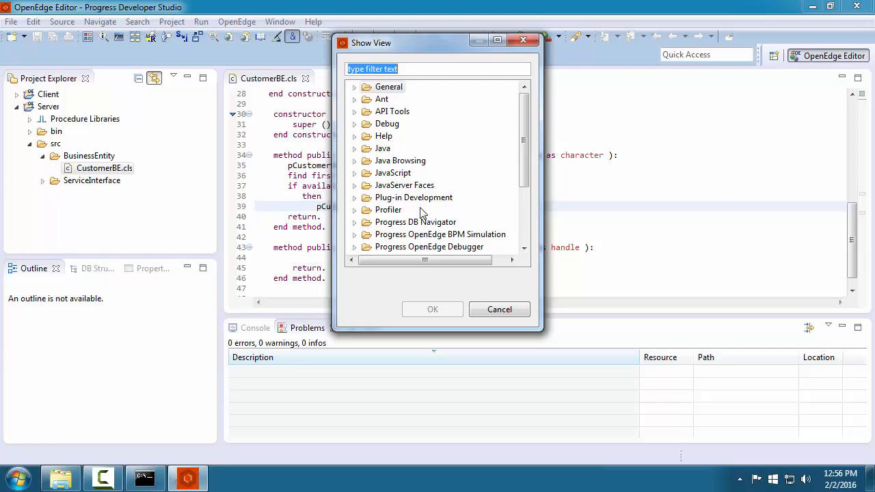
scroll("down", 3)
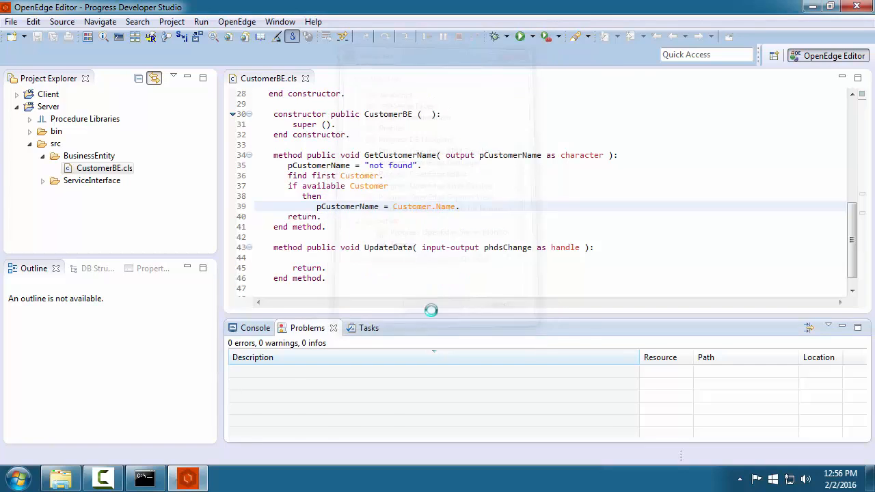
left_click(397, 328)
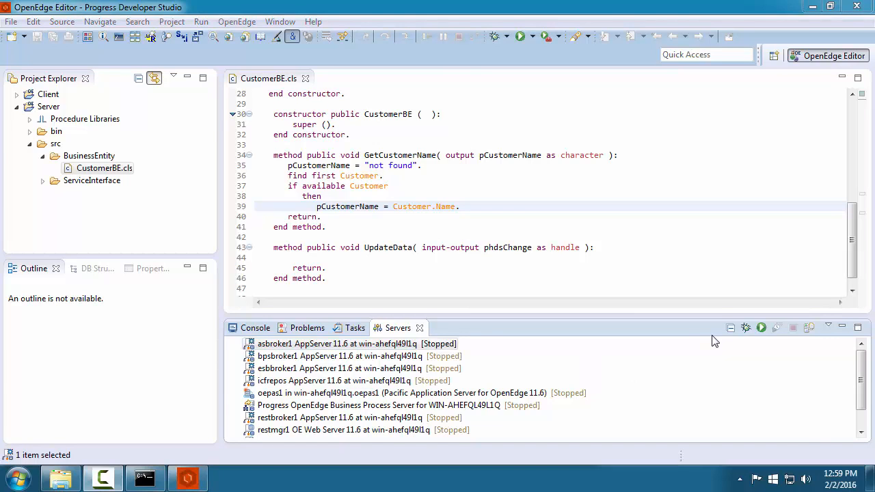
mouse_move(812, 457)
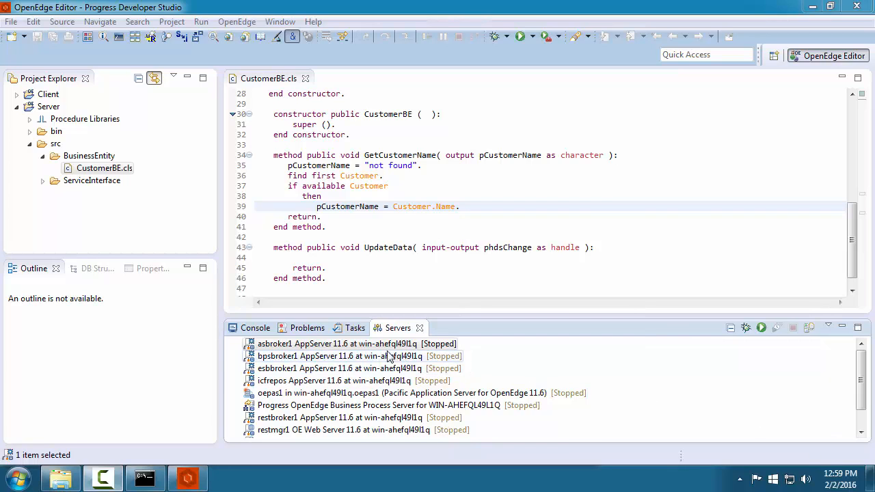
left_click(356, 345)
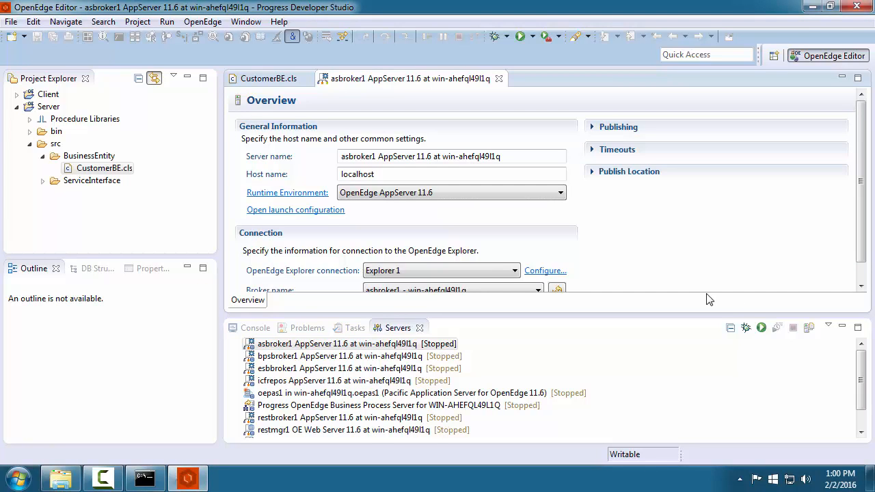
mouse_move(309, 216)
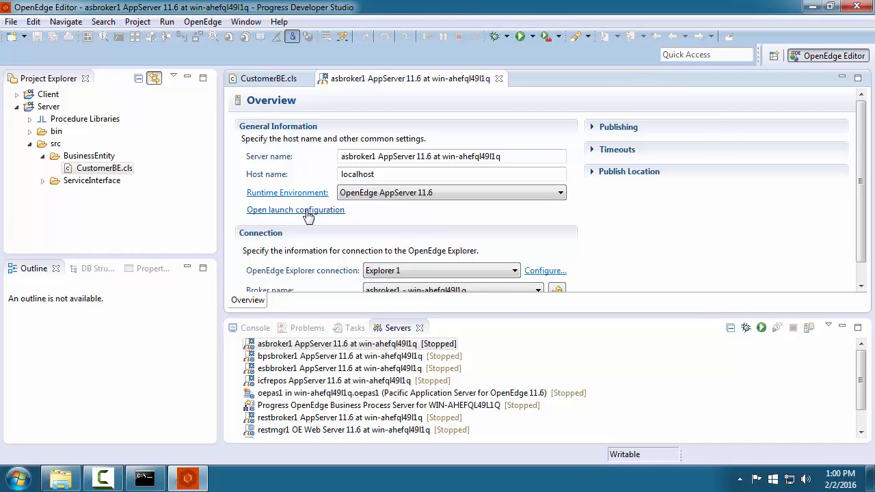
- In asbroker1's launch configuration confirm working directory C:\OpenEdge\WRK and move to PROPATH
left_click(295, 211)
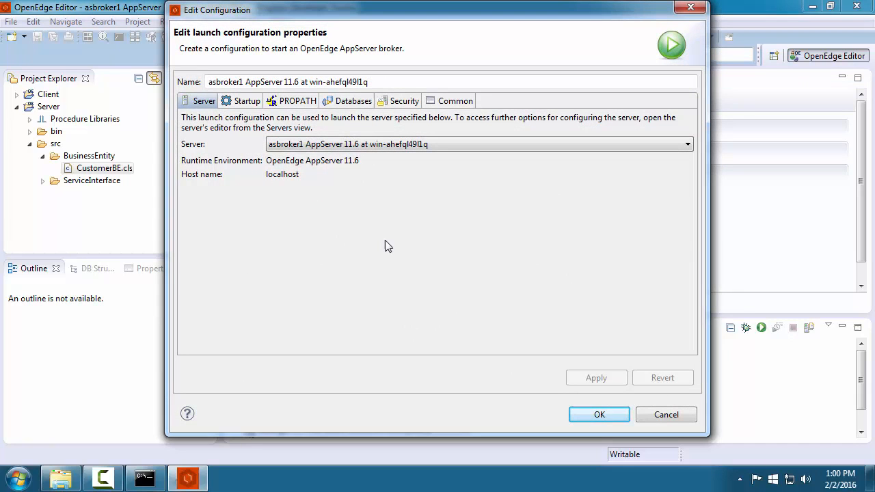
mouse_move(451, 291)
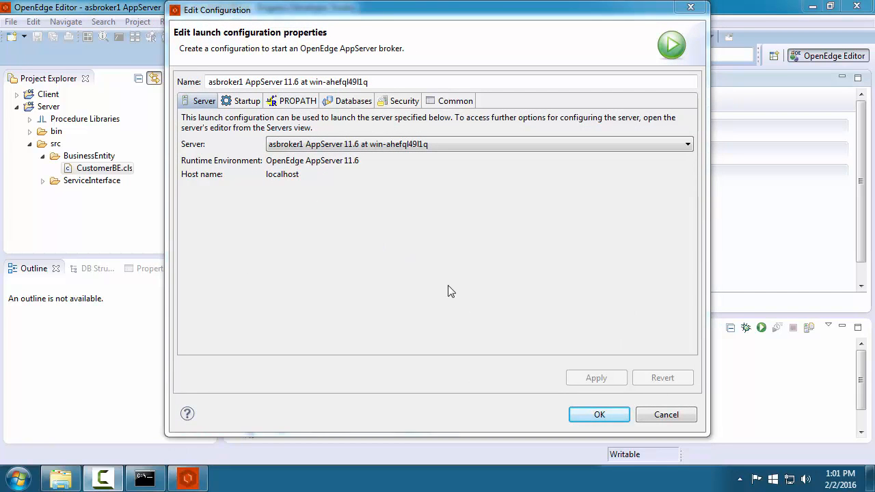
left_click(247, 102)
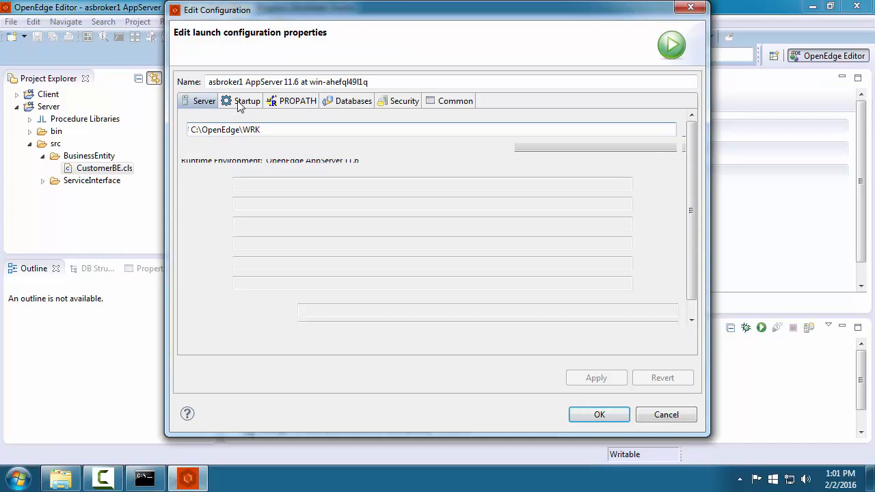
left_click(248, 101)
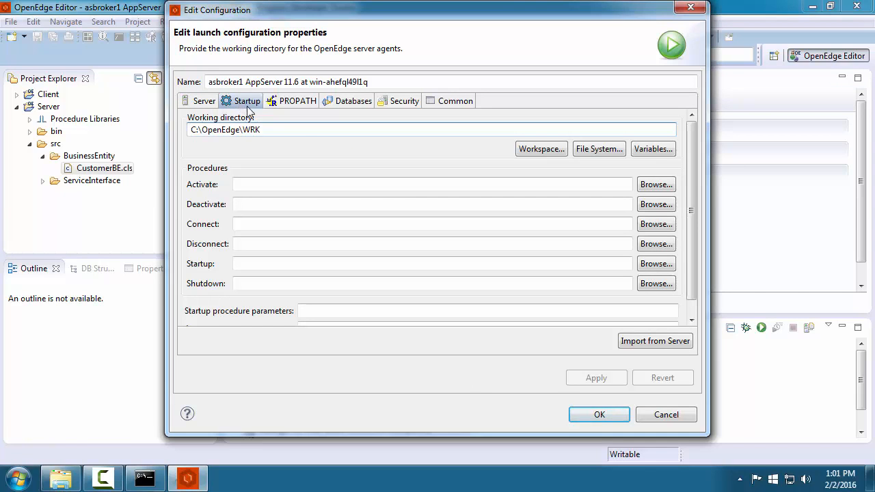
left_click(294, 129)
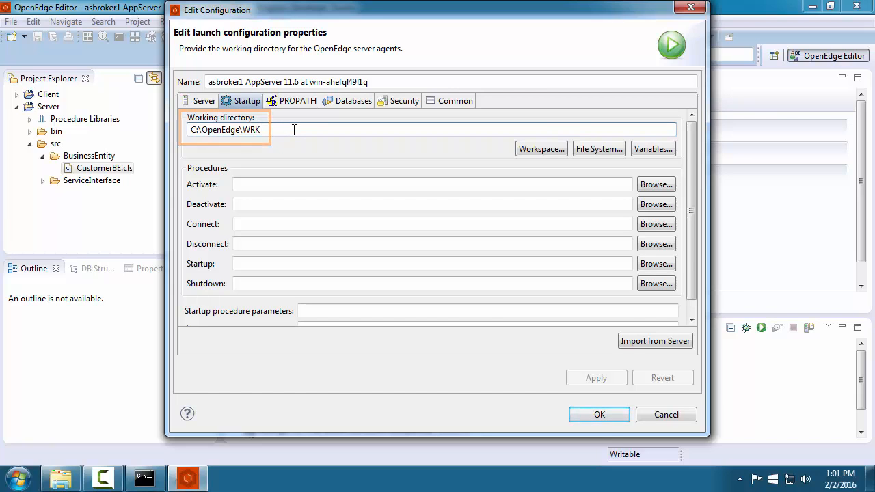
left_click(298, 102)
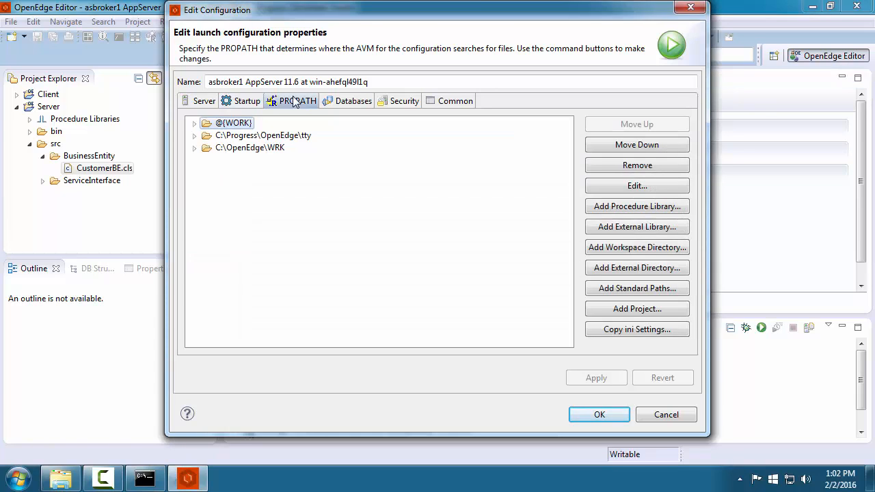
- Add workspace directories Server/bin and Server/src to the PROPATH and apply the change
left_click(637, 246)
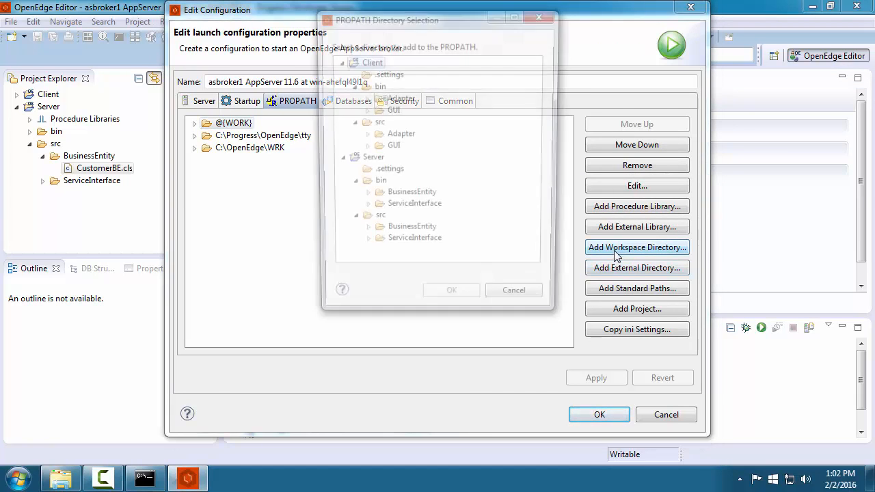
left_click(451, 290)
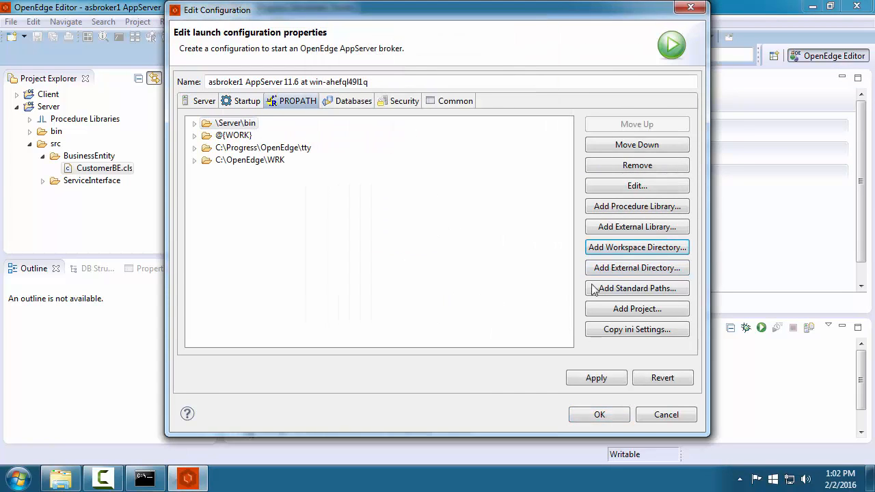
left_click(637, 246)
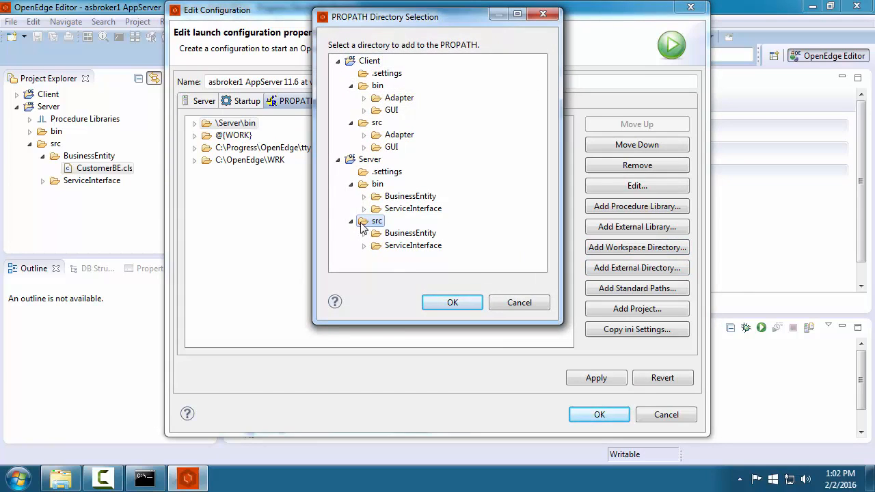
left_click(451, 302)
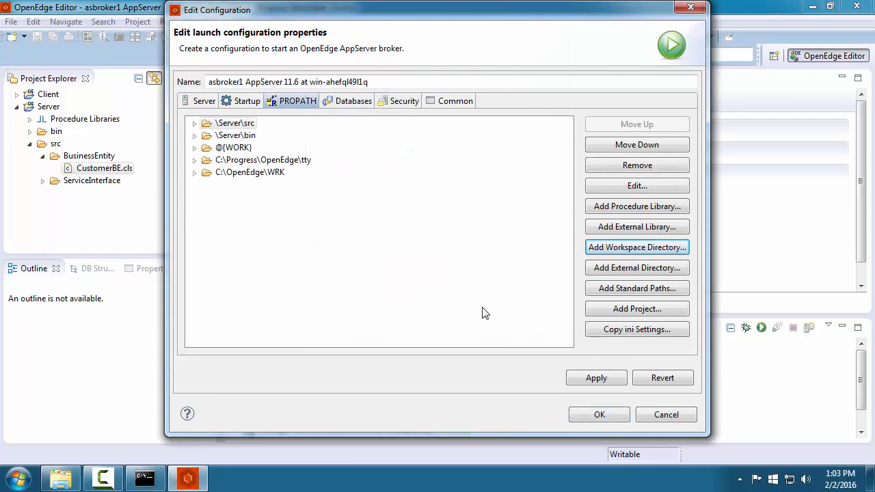
left_click(353, 101)
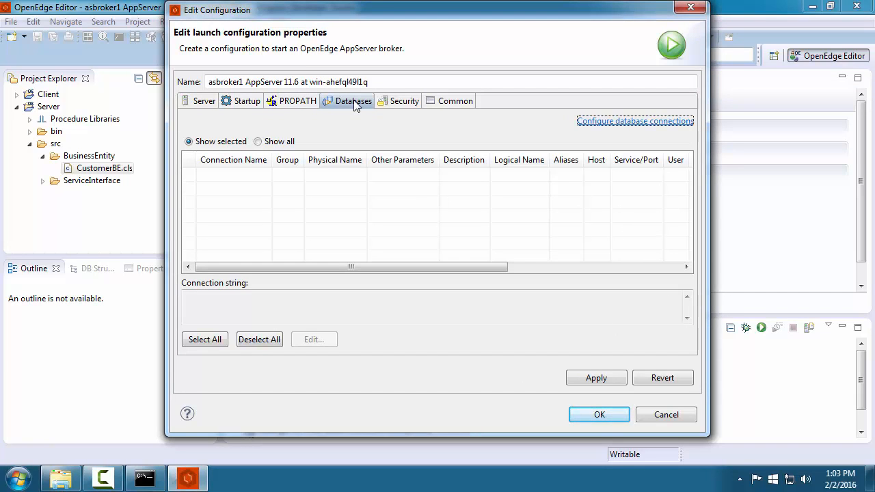
- Show all database connections, select Sports2000DB for asbroker1, apply and confirm the configuration
left_click(257, 141)
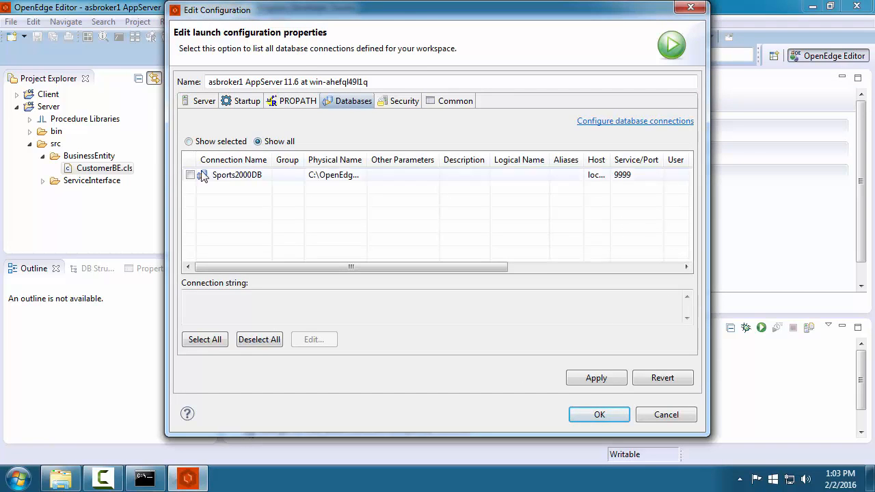
left_click(191, 175)
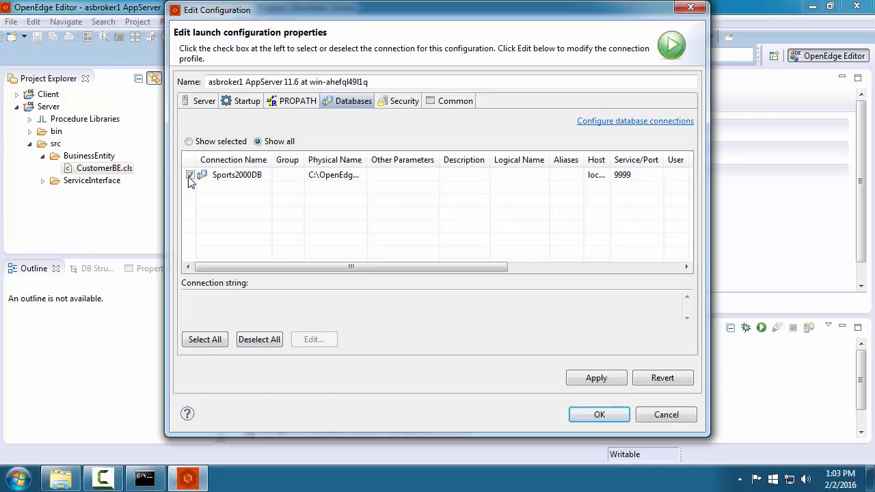
left_click(191, 175)
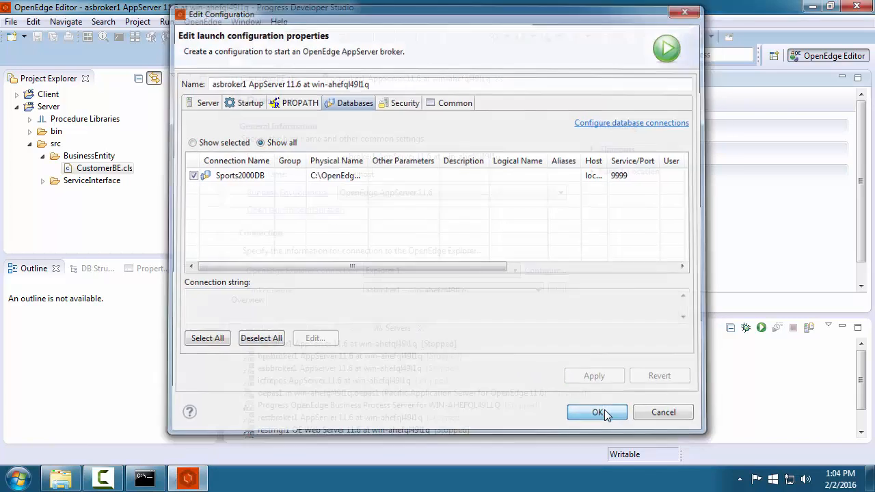
left_click(596, 413)
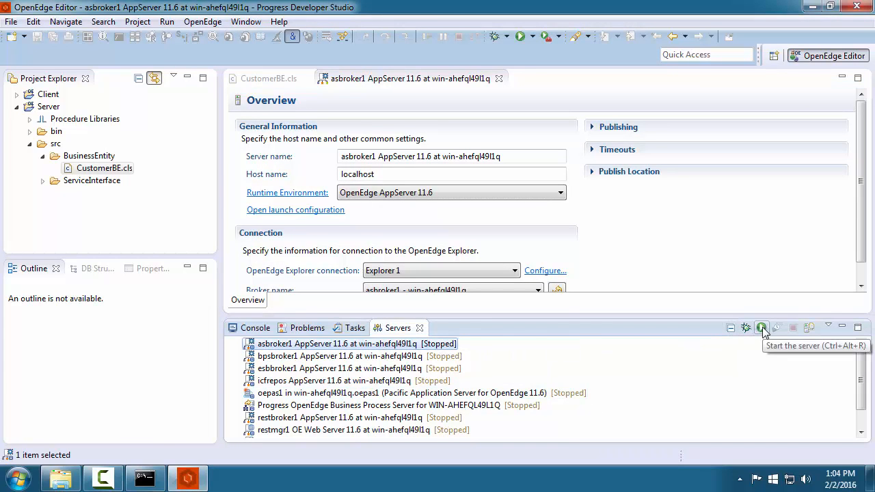
- Start the asbroker1 AppServer from the Servers view
left_click(762, 328)
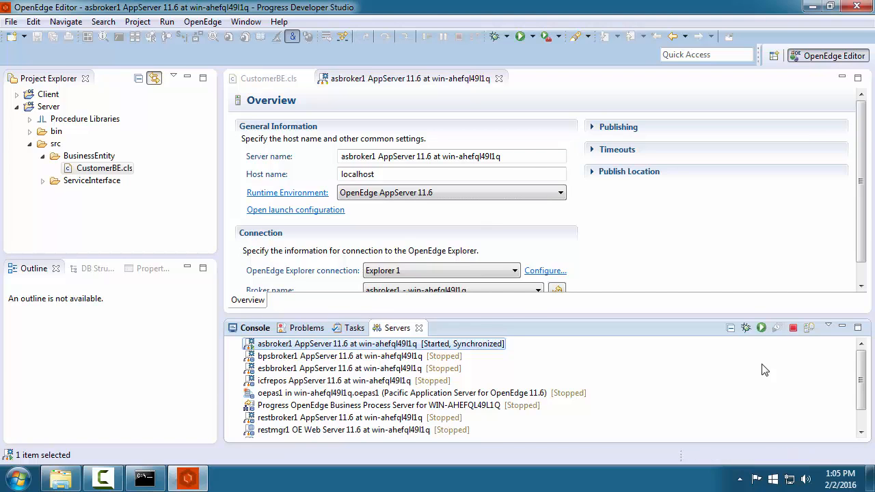
- Run RunClient.p from the Client project, get the customer name Lift Tours, then exit GetCustomerInfo
left_click(16, 93)
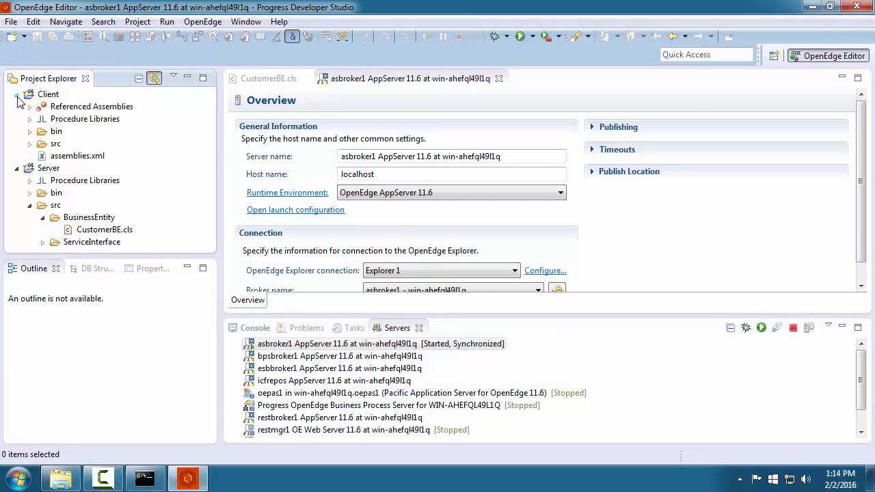
right_click(68, 180)
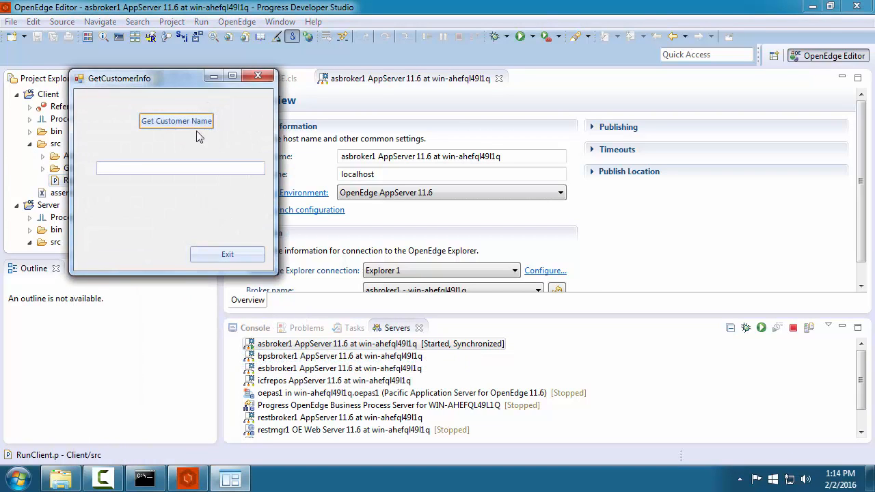
left_click(175, 120)
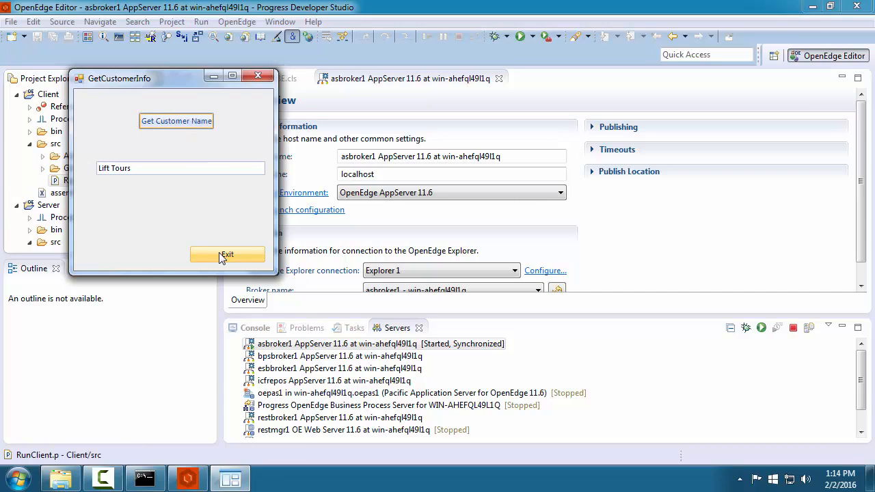
left_click(227, 254)
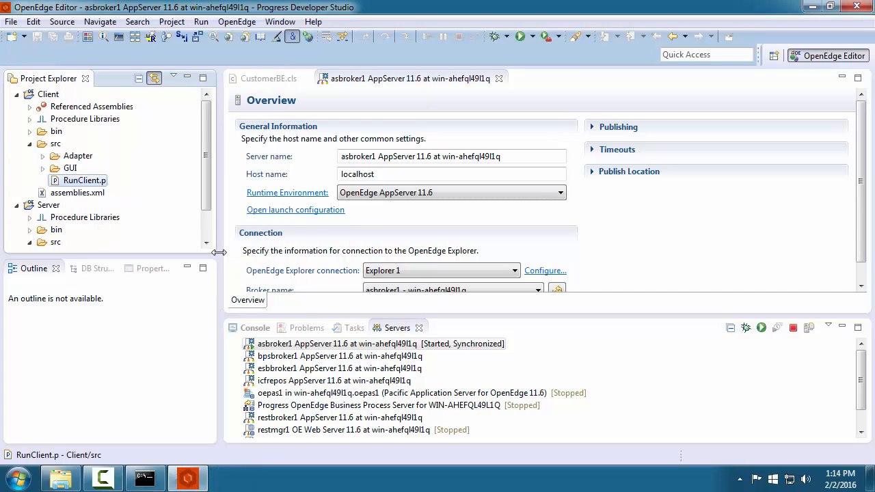